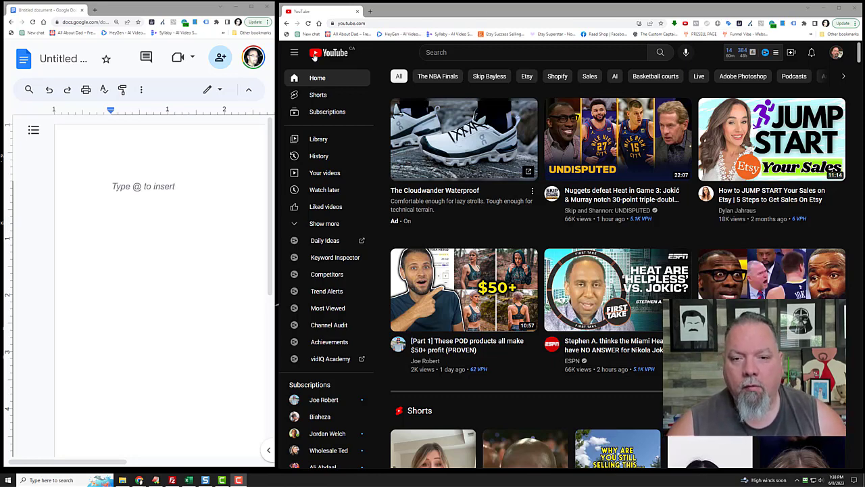
Search YouTube for 'etsy' and scroll through the video results
click(526, 51)
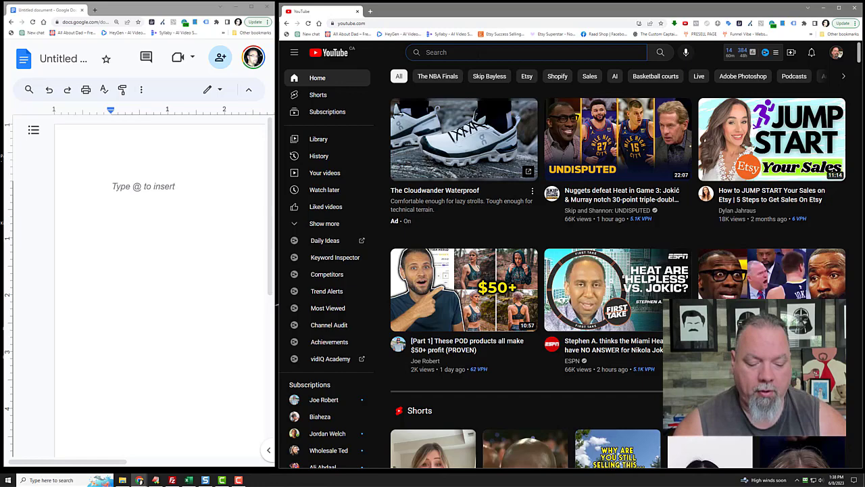
text(etsy)
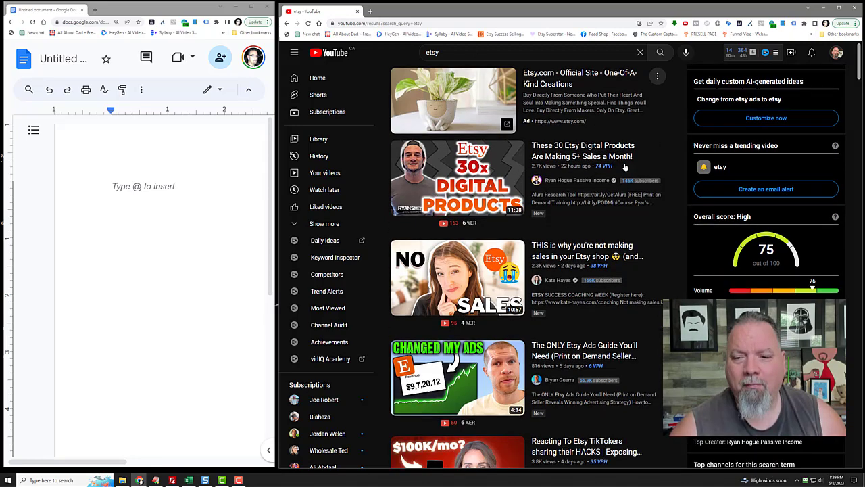
scroll(down, 3)
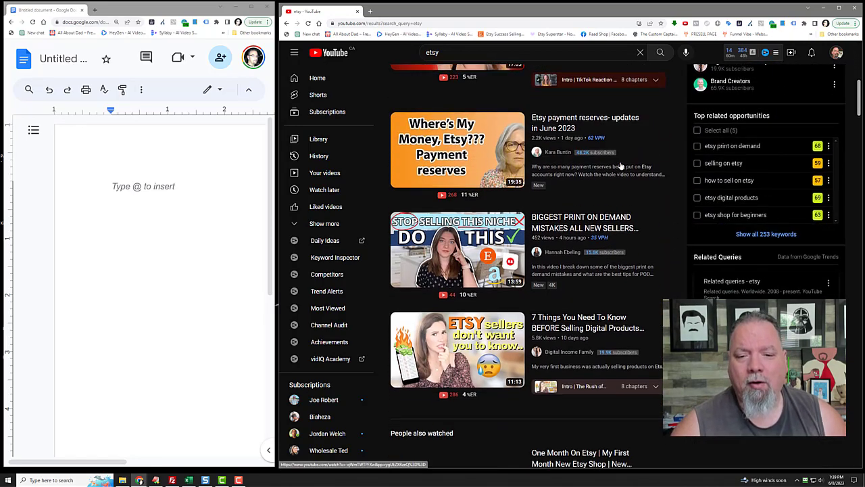
scroll(down, 3)
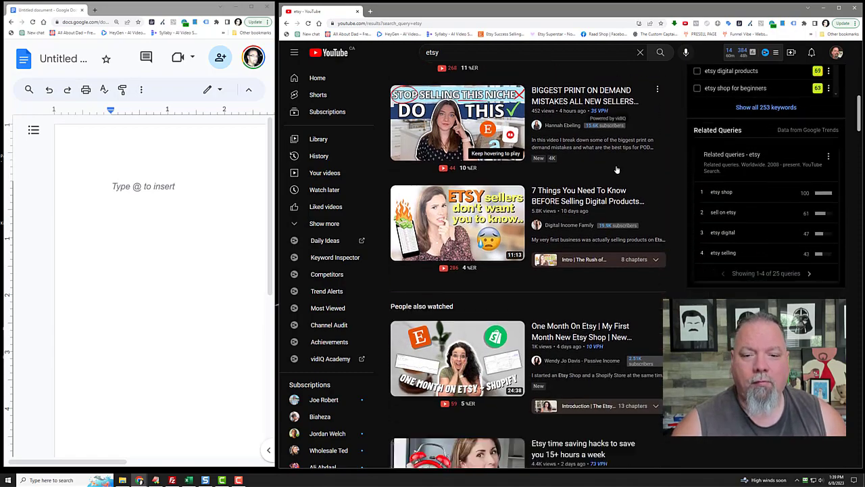
scroll(down, 3)
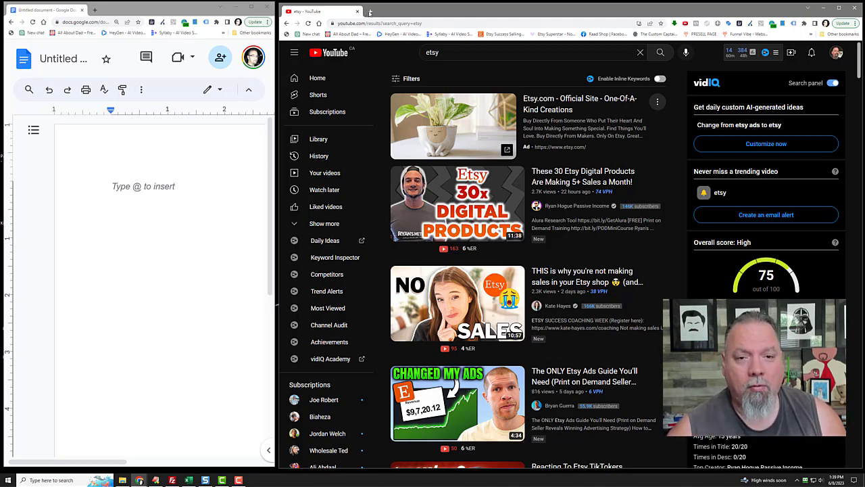
Open a new Chrome tab and go to the Etsy Canada home page
click(452, 11)
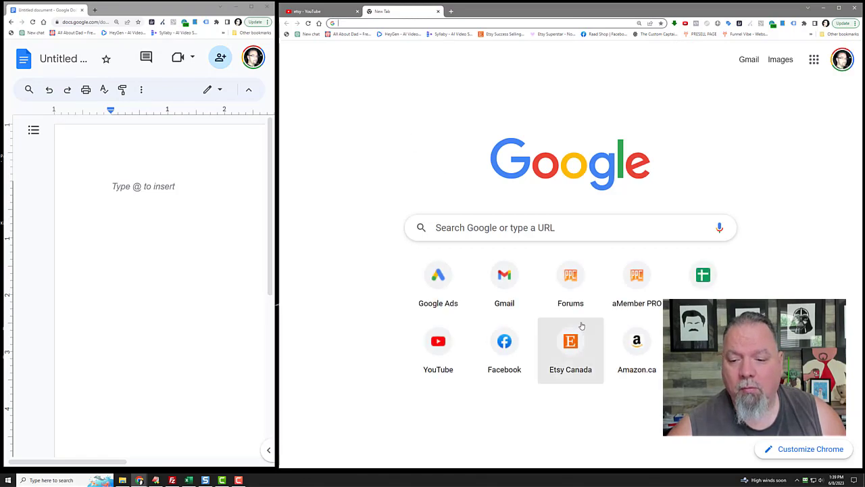
click(570, 341)
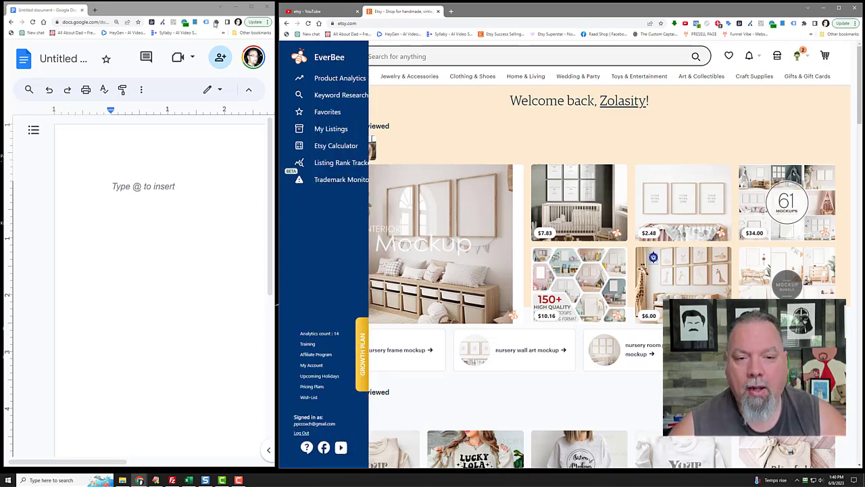
Search Etsy for 'digital art' and browse the listing results
click(520, 57)
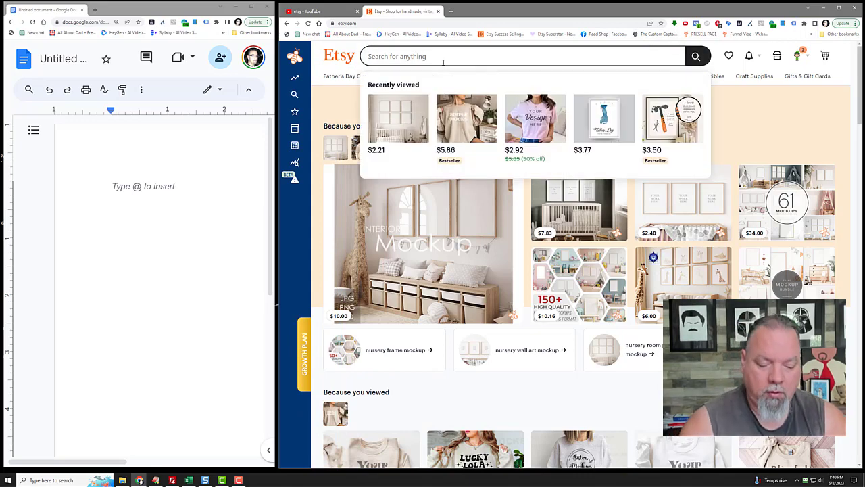
text(digital)
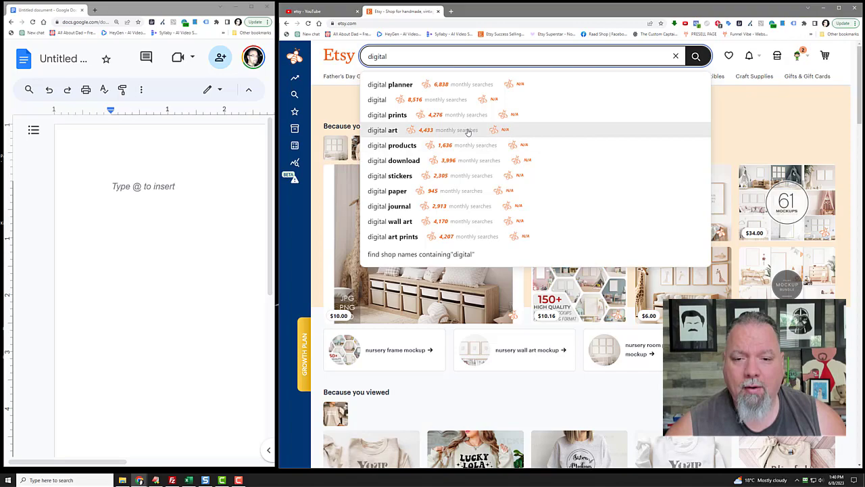
click(383, 130)
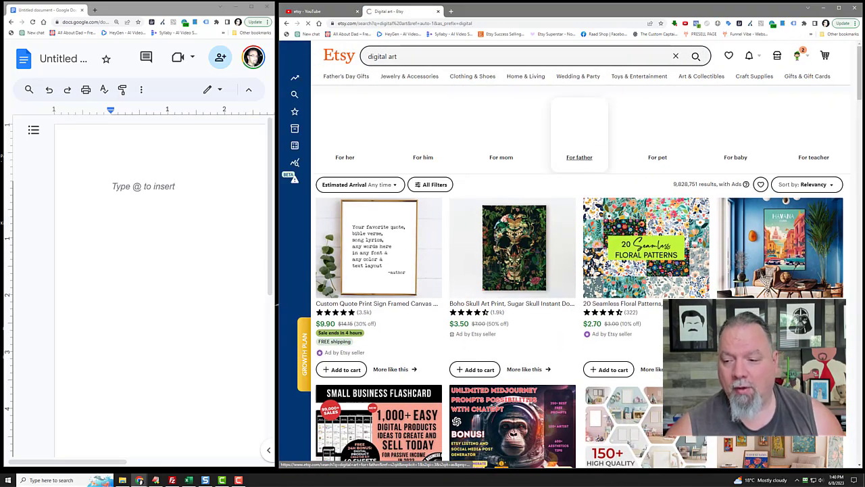
scroll(down, 3)
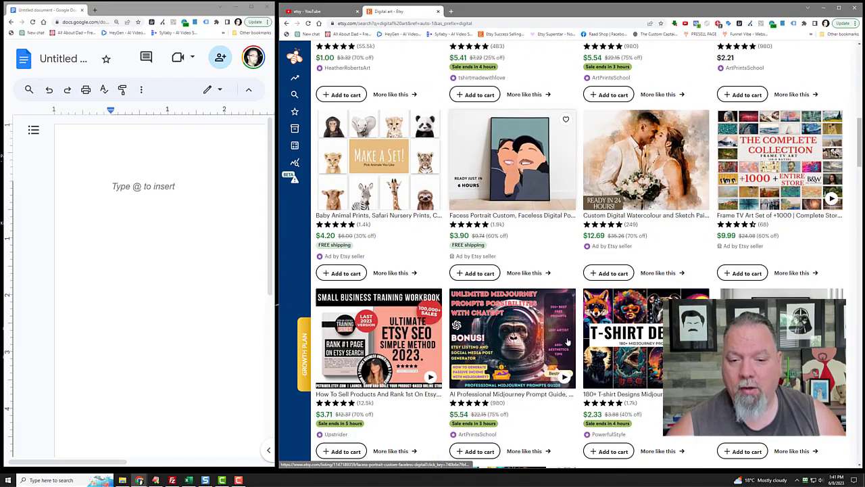
scroll(down, 3)
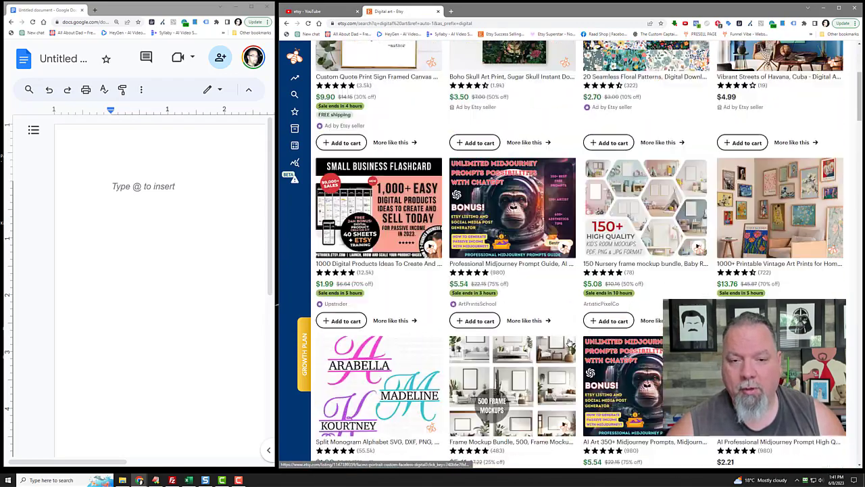
scroll(up, 3)
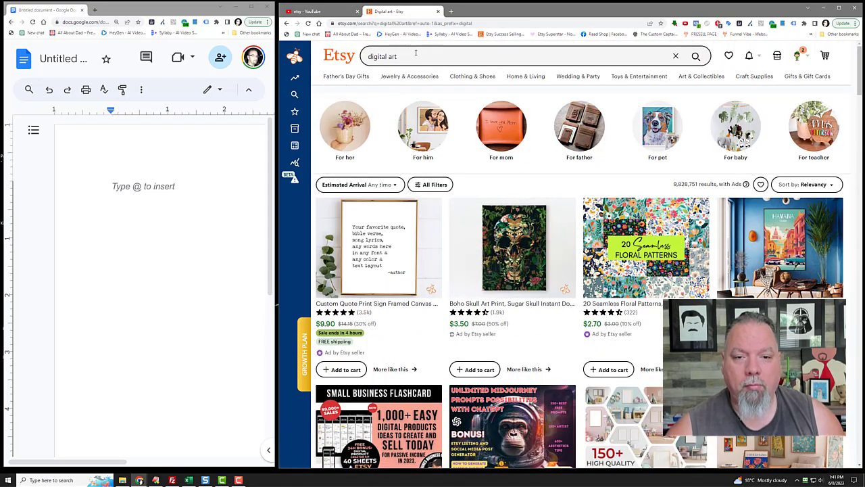
Open the HeatherRobertsArt shop from search suggestions and browse its SVG items
text(d)
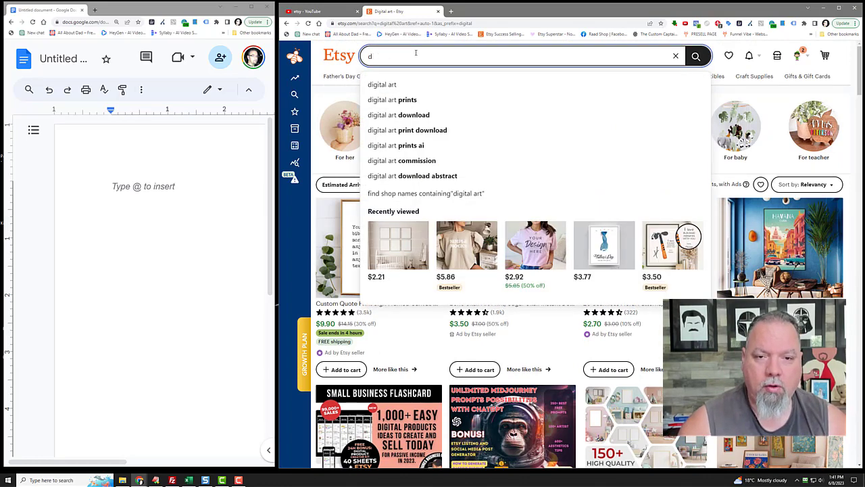
text(heather)
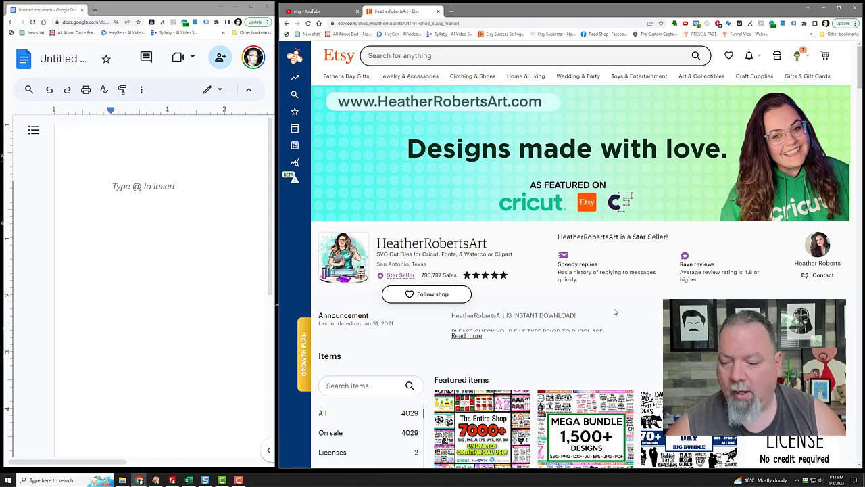
mouse_move(624, 297)
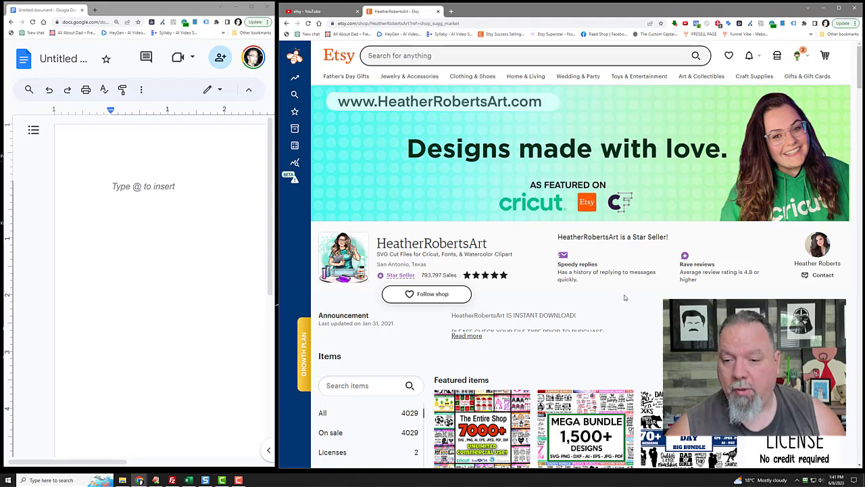
scroll(down, 3)
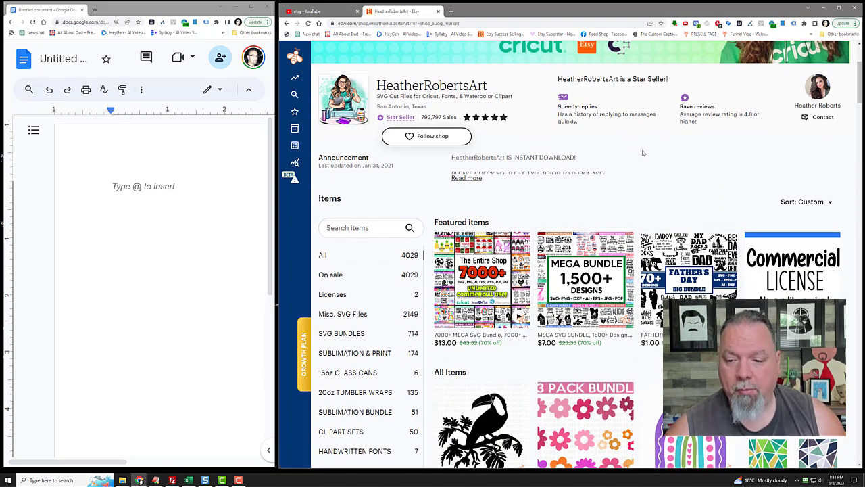
scroll(down, 3)
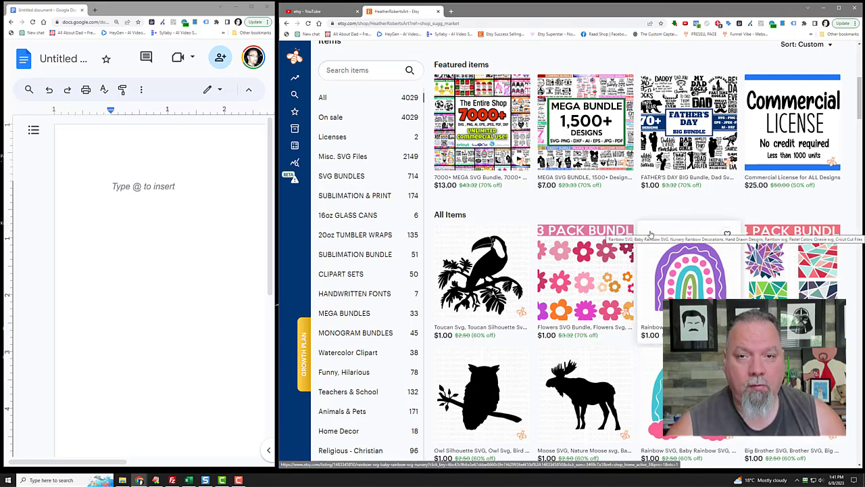
scroll(down, 3)
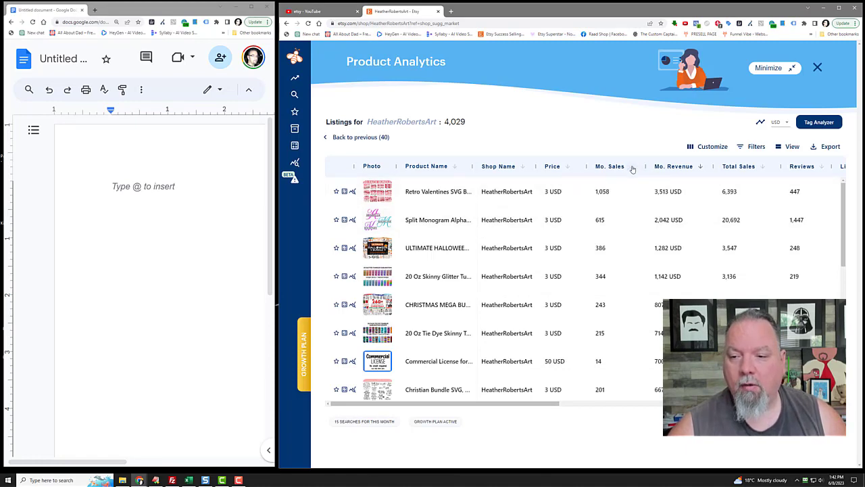
Open the shop's top-selling Retro Valentines SVG Bundle listing from EverBee analytics
scroll(down, 3)
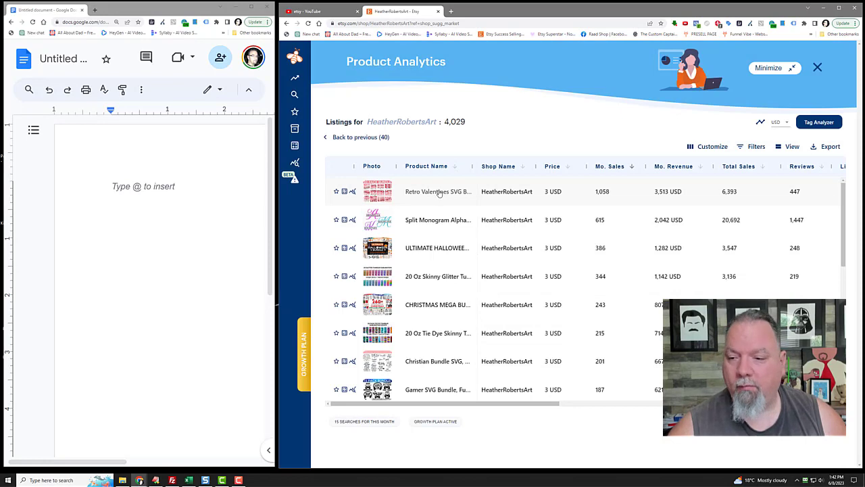
click(438, 192)
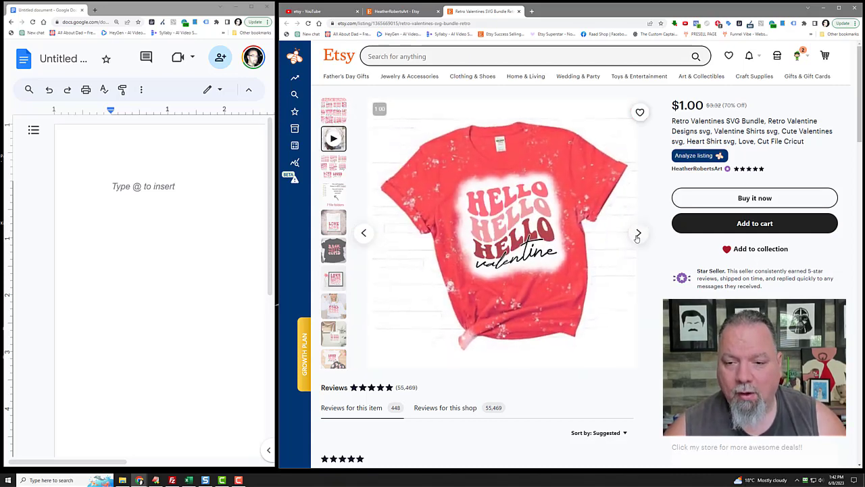
Page through the bundle's photos to the 'This listing is a DIGITAL DOWNLOAD' slide
click(638, 233)
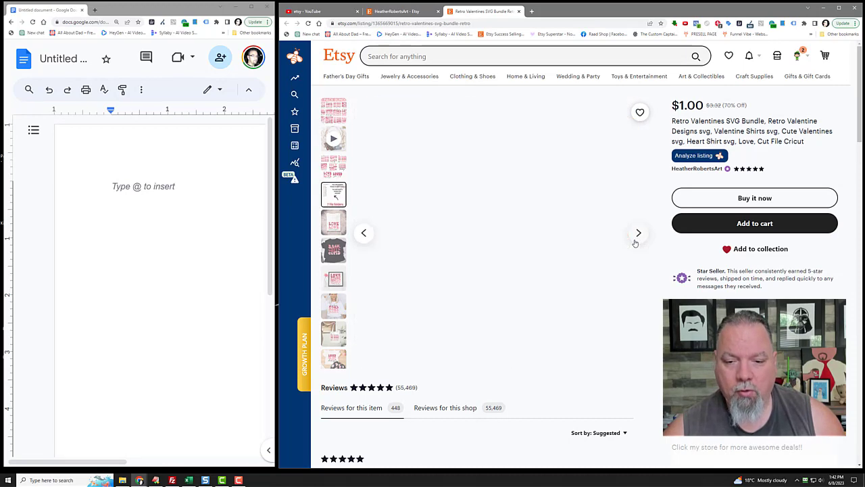
click(638, 233)
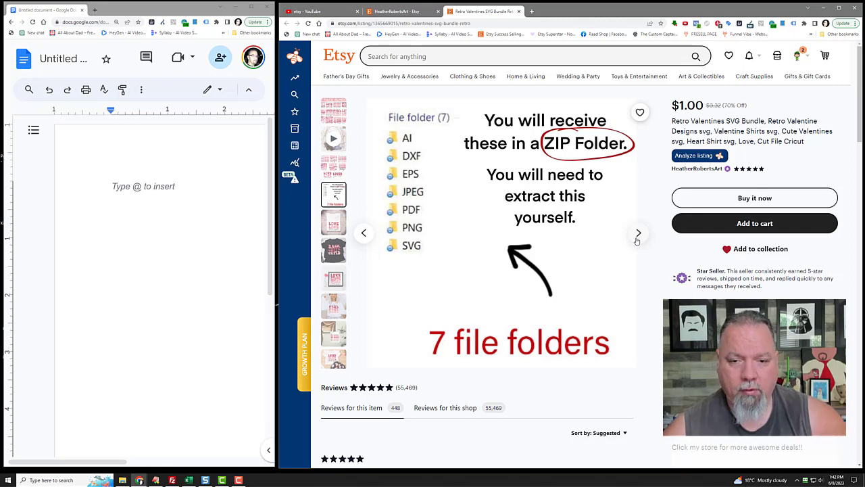
click(638, 233)
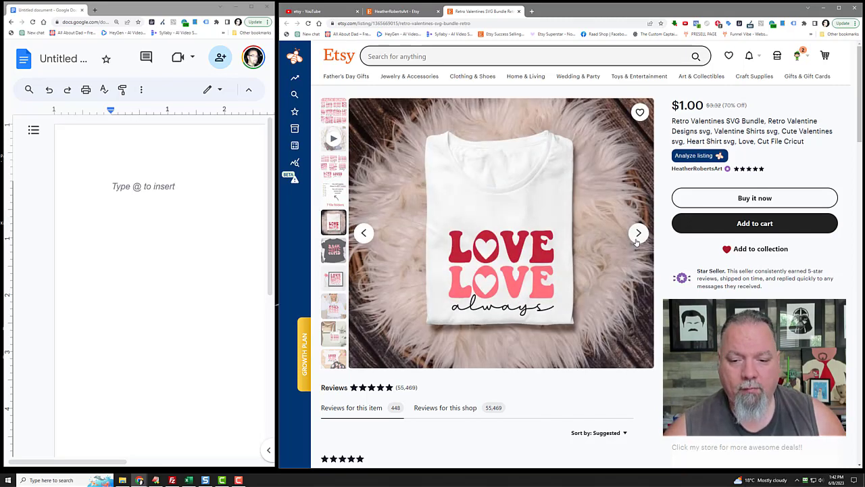
click(638, 233)
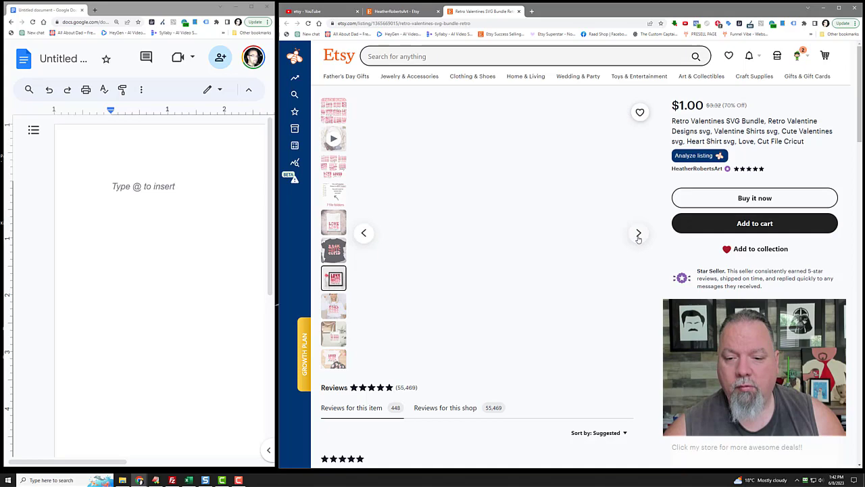
click(638, 232)
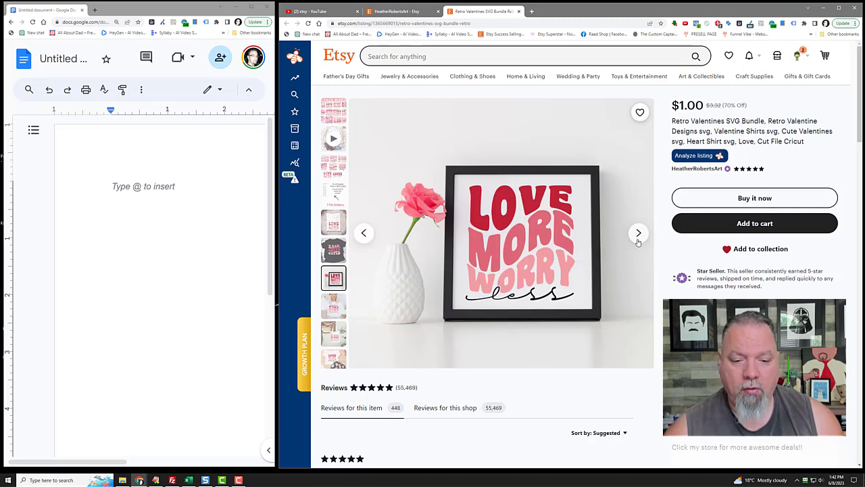
click(638, 232)
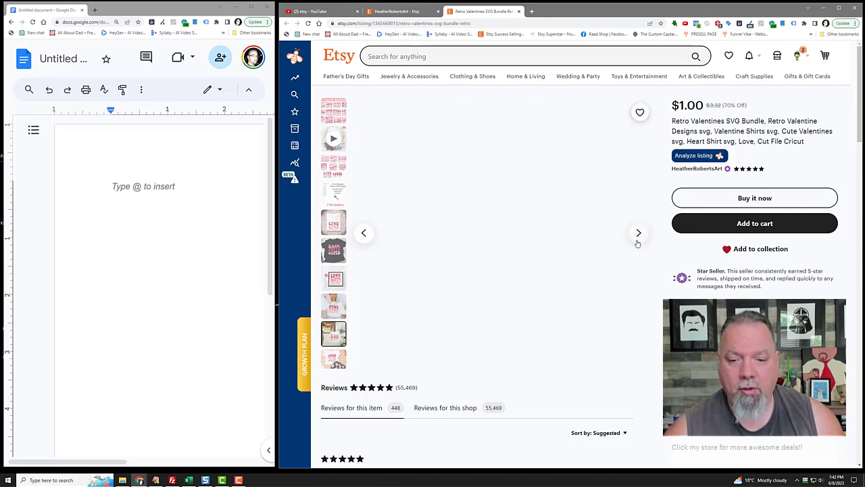
click(638, 232)
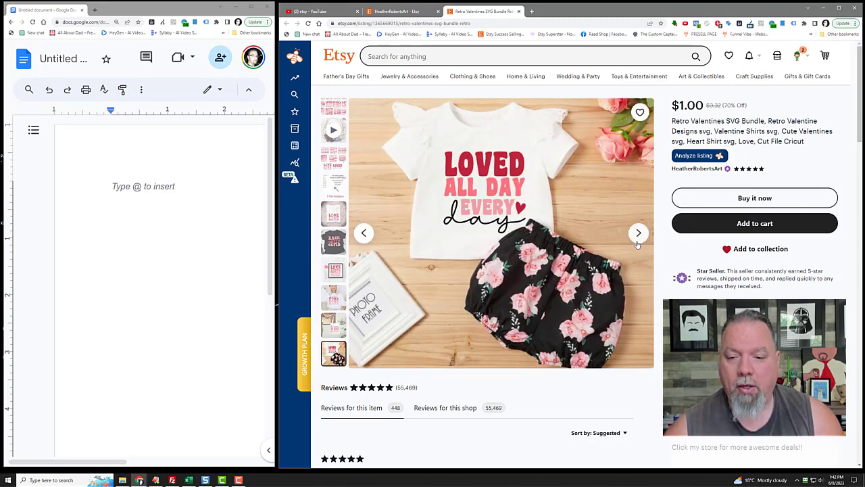
click(638, 232)
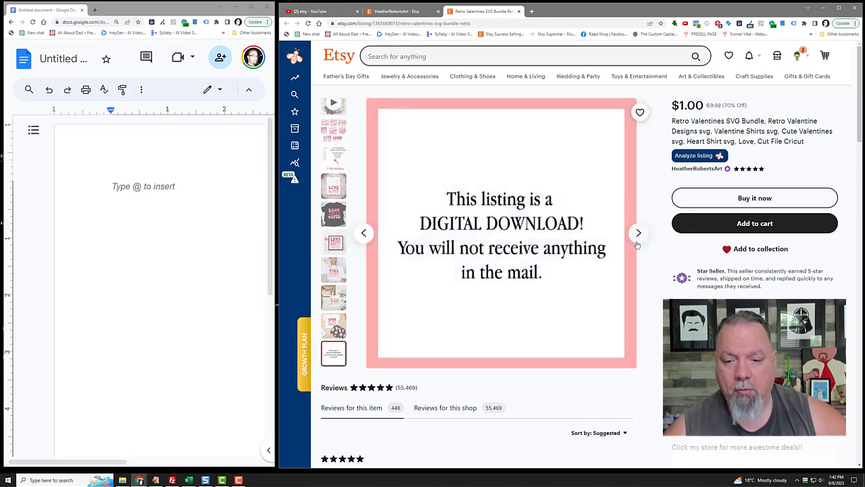
scroll(down, 3)
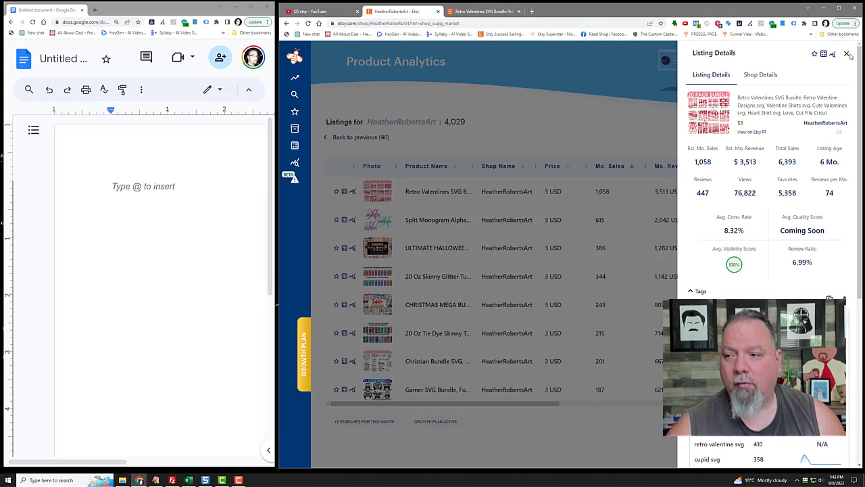
Close the EverBee Listing Details panel to return to the HeatherRobertsArt shop page
click(846, 54)
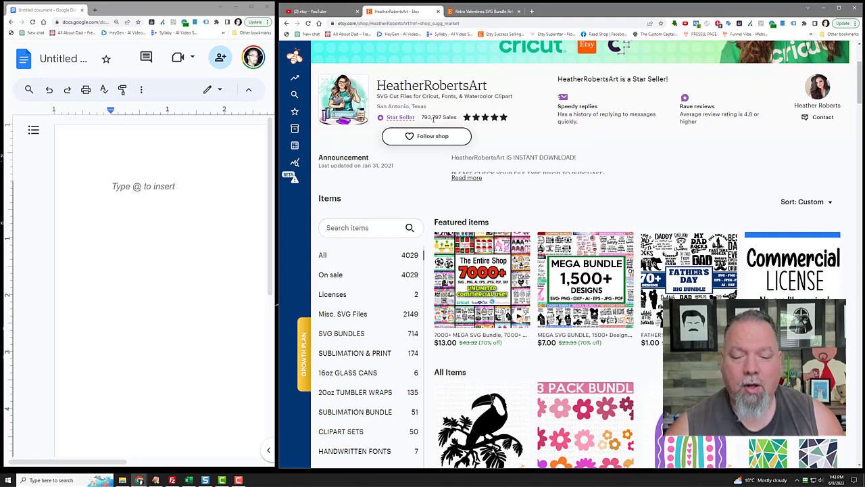
mouse_move(516, 132)
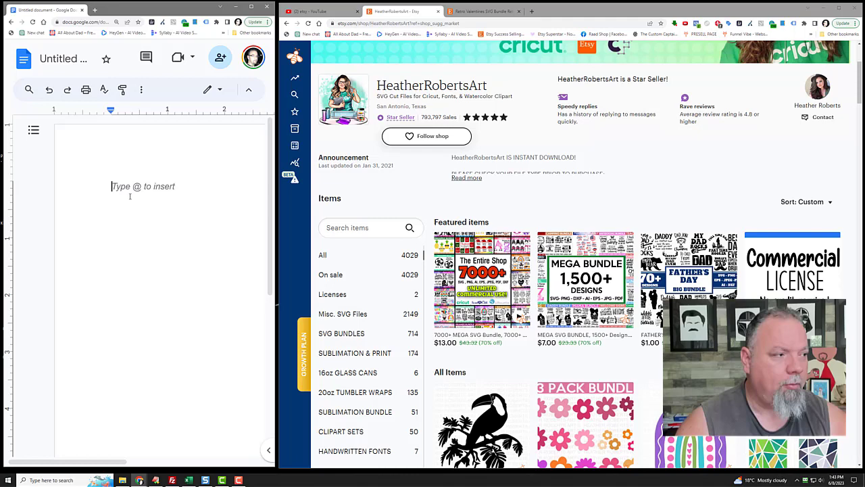
Write the heading 'Etsy AI $100k Challenge' with bullet 'Digital' and sub-point 'No Base Cost'
text(Etsy AS)
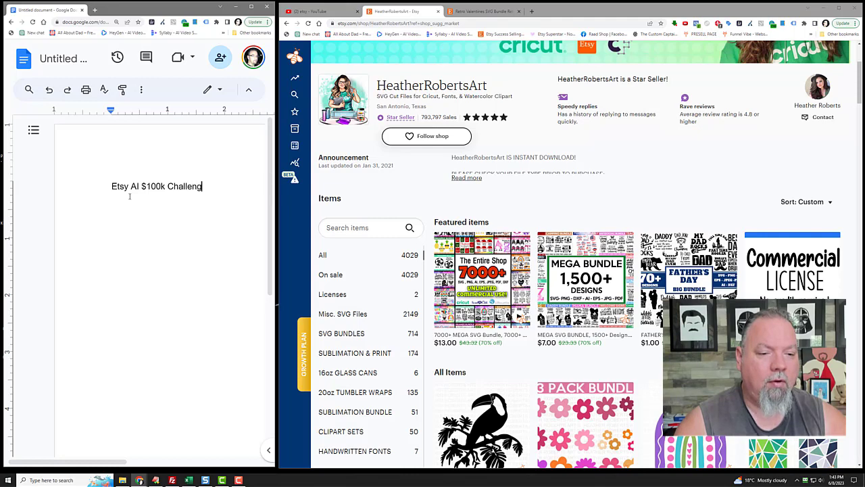
key(enter)
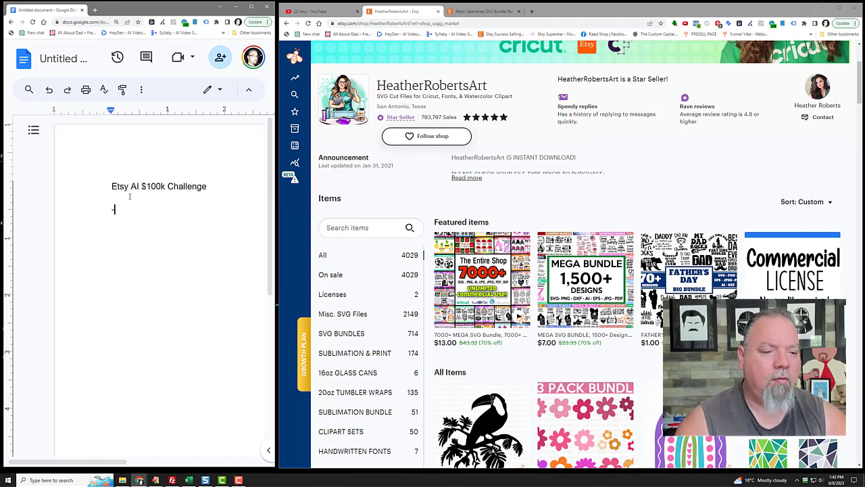
text(Digital)
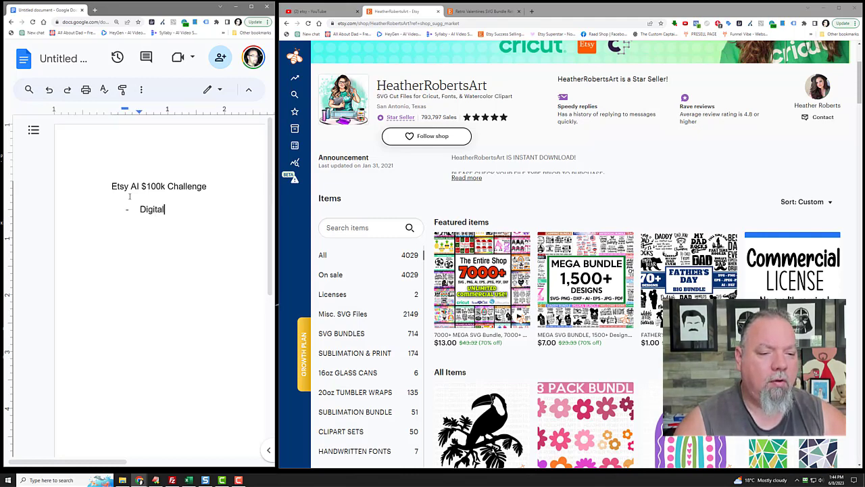
key(enter)
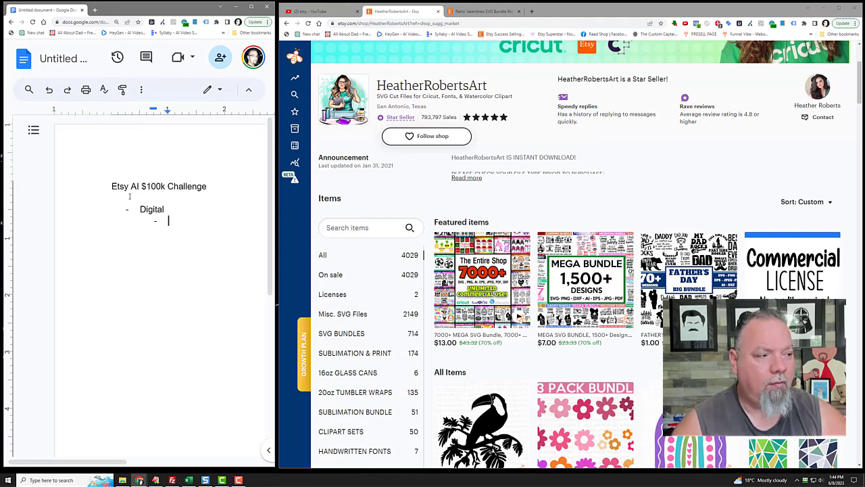
text(No b)
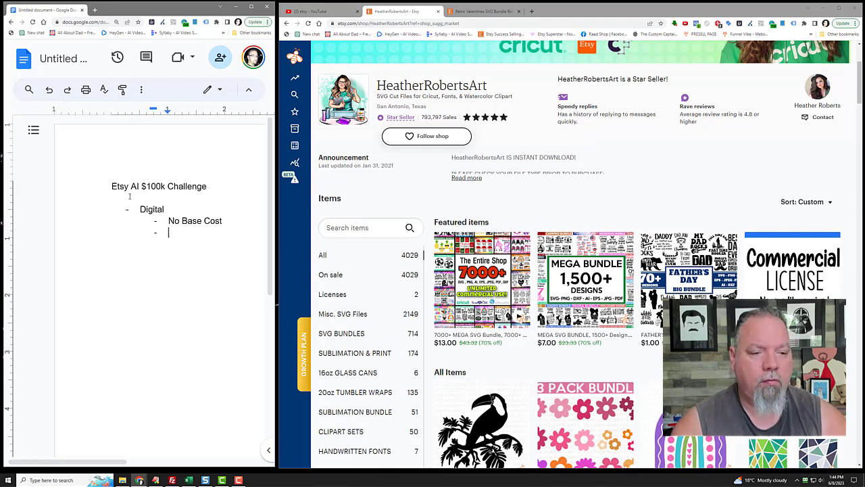
Add sub-points No Processing Time, No Upset Customers, Instant Downloads, No Wrong Sizes, No Returns
text(No Processing Time)
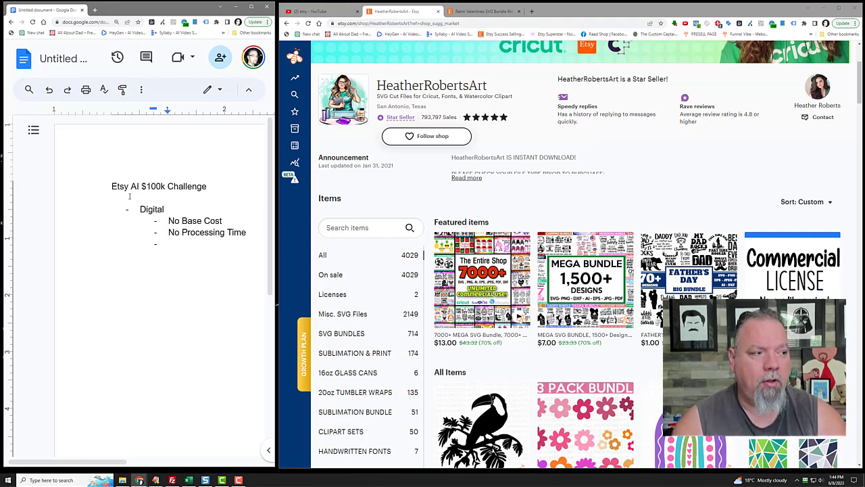
text(No Upset Customers)
text(INst)
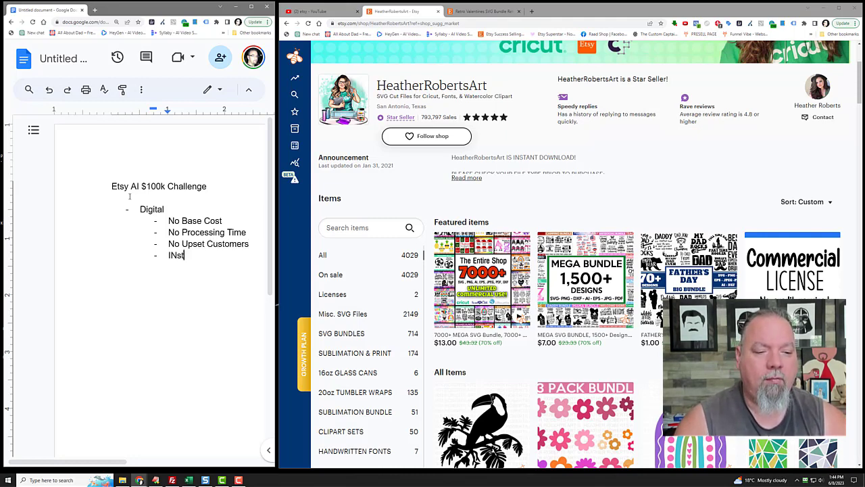
text(Inn)
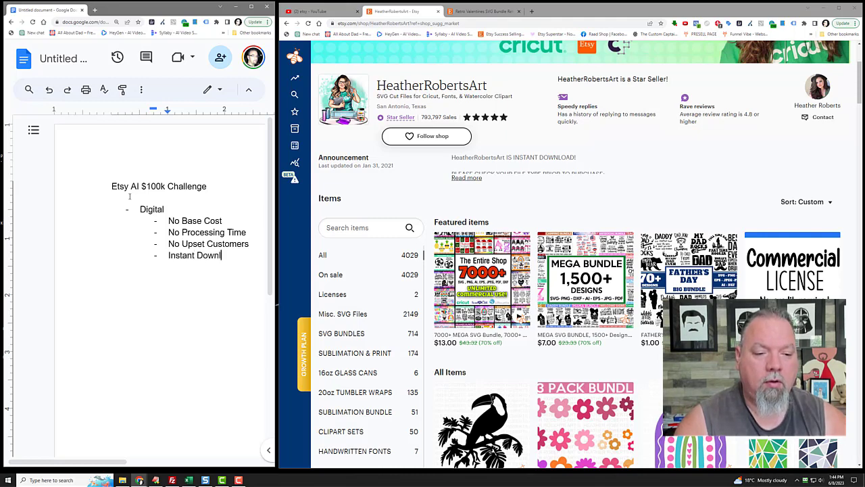
key(Enter)
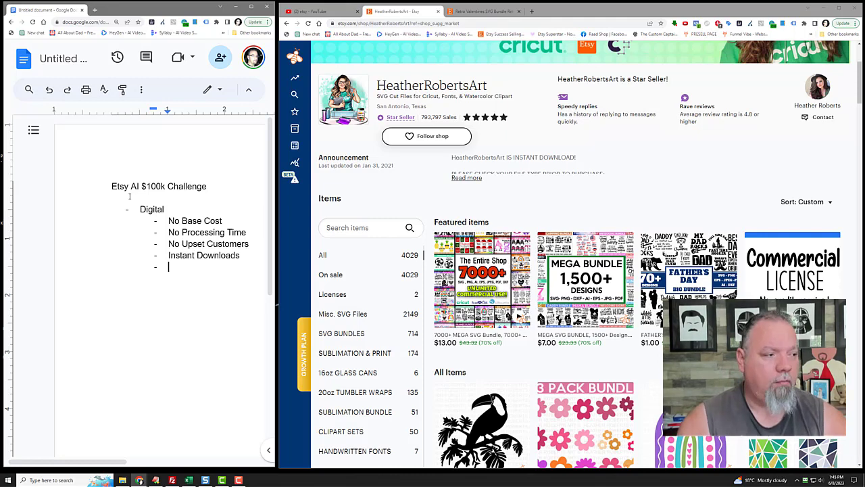
text(No Wrong)
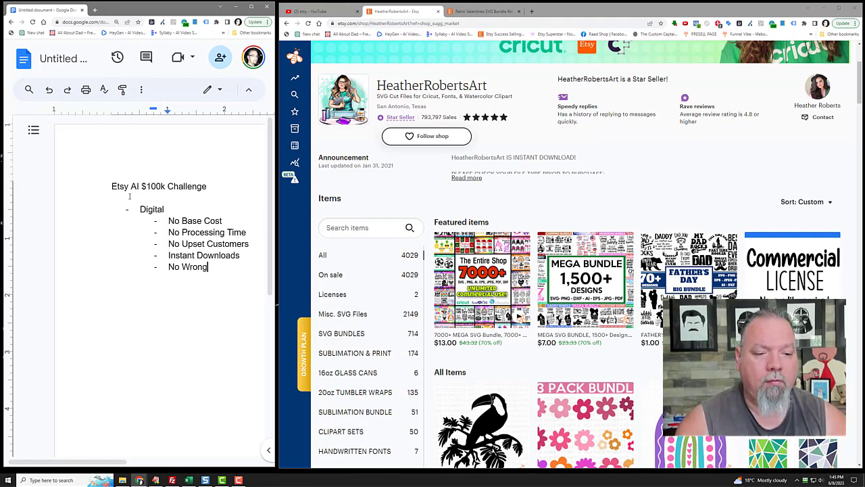
text(Sizes)
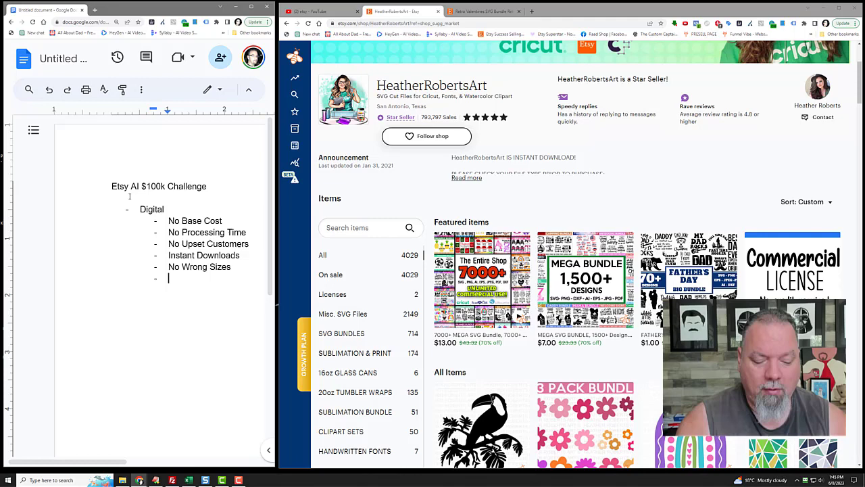
text(No Ret)
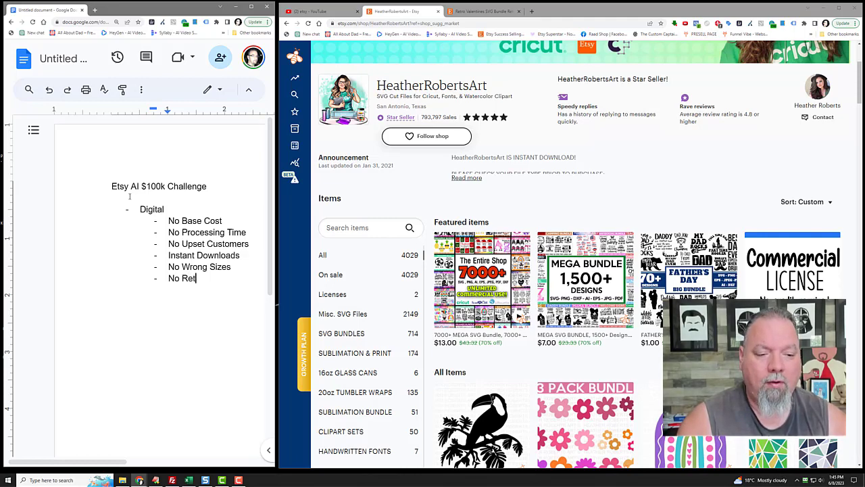
text(urns)
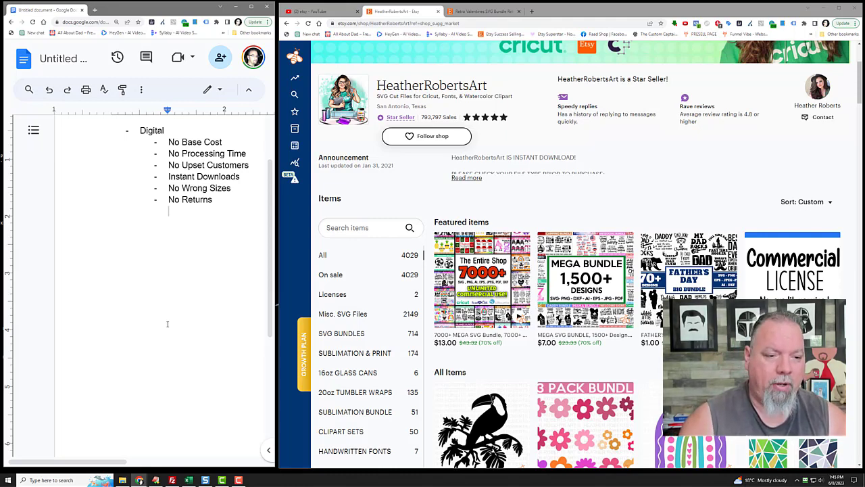
key(enter)
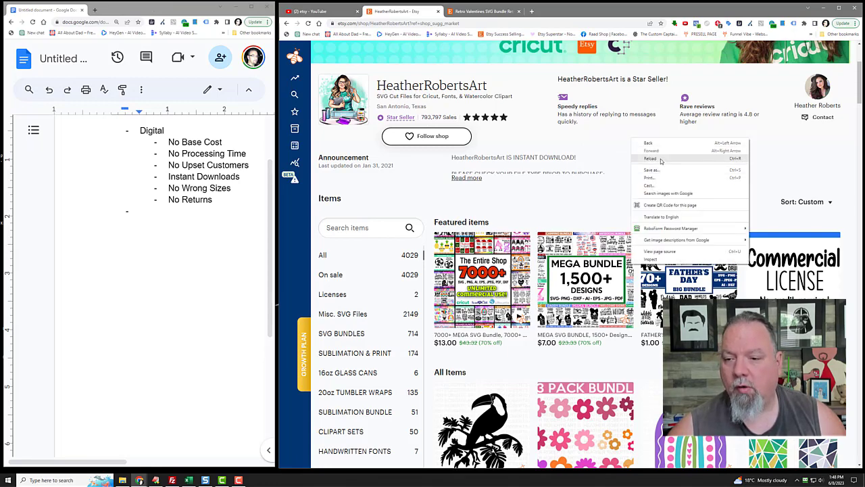
Reload the HeatherRobertsArt Etsy shop page beside the finished benefits list
click(649, 158)
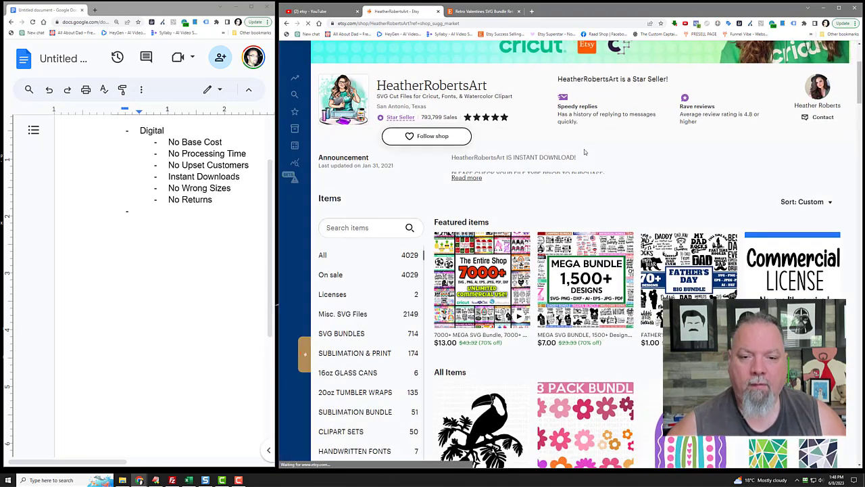